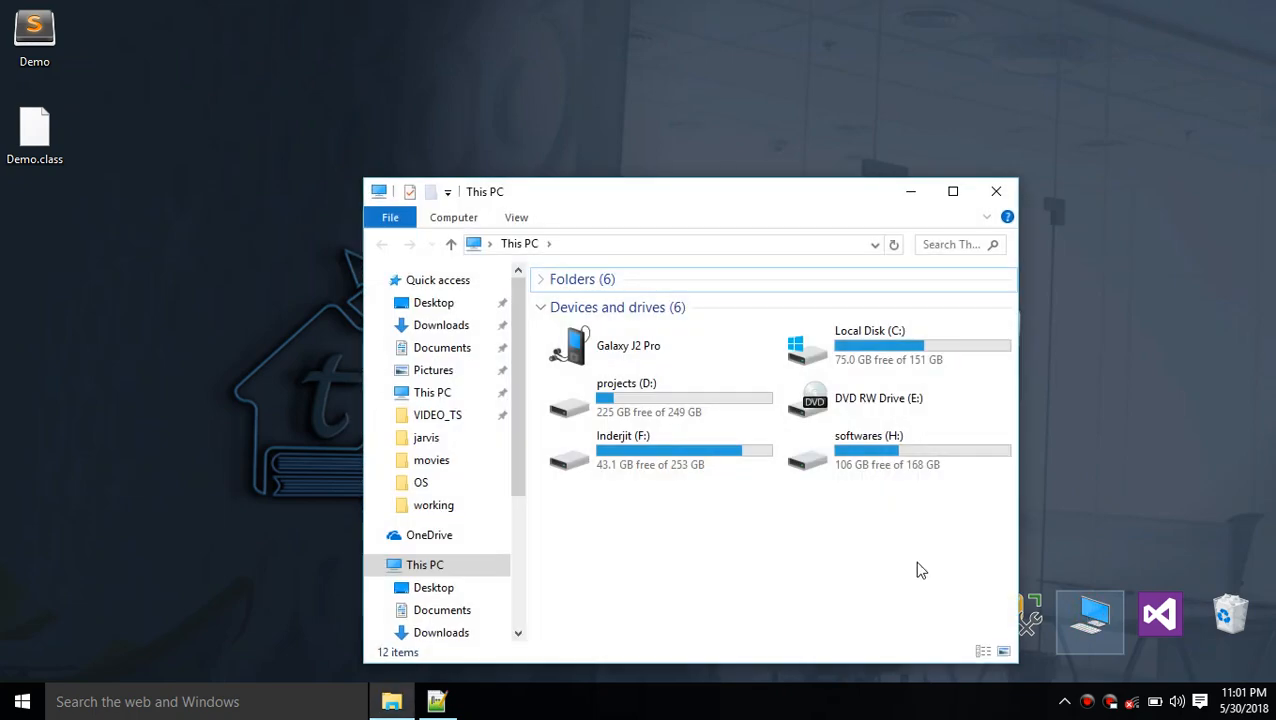
mouse_move(640, 446)
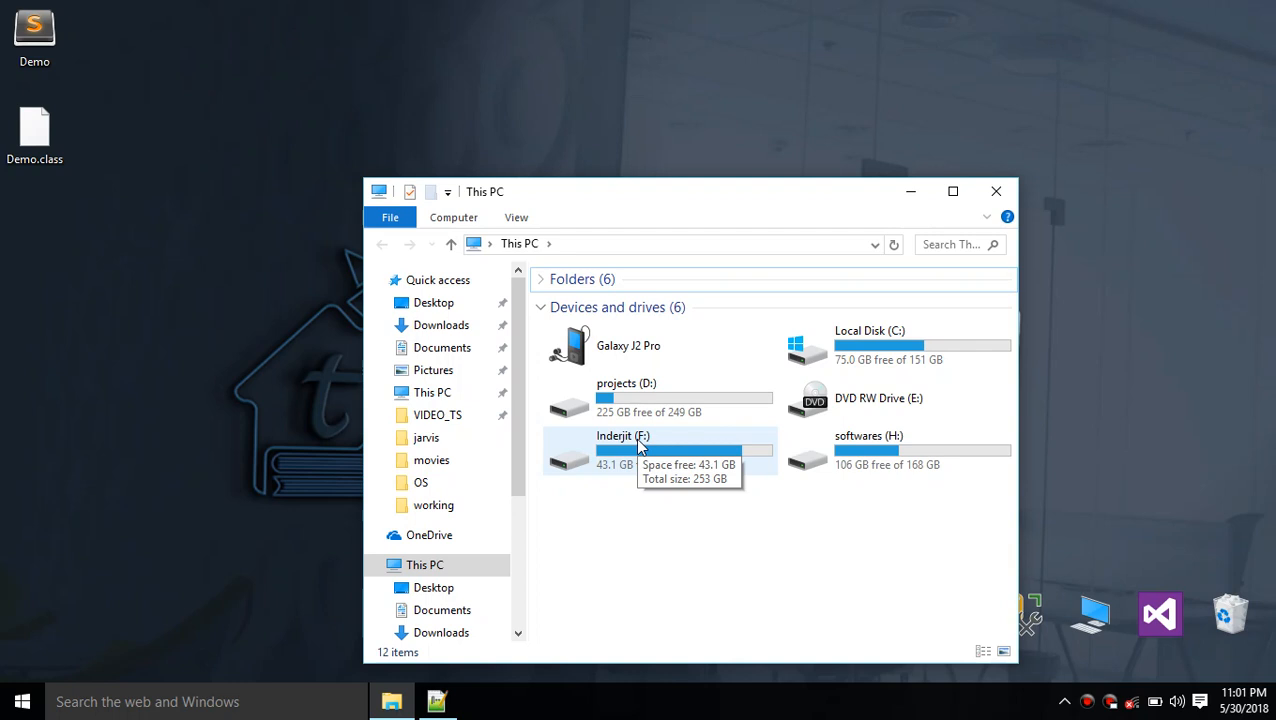
mouse_move(980, 462)
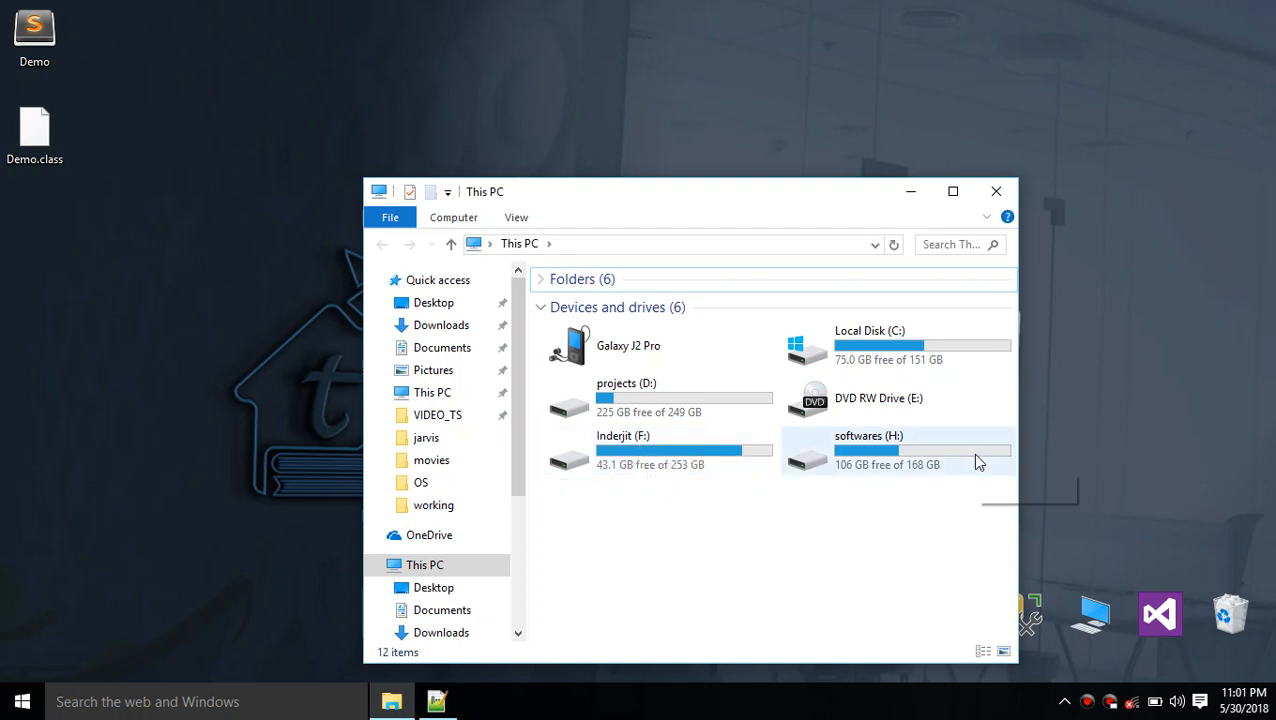
mouse_move(978, 460)
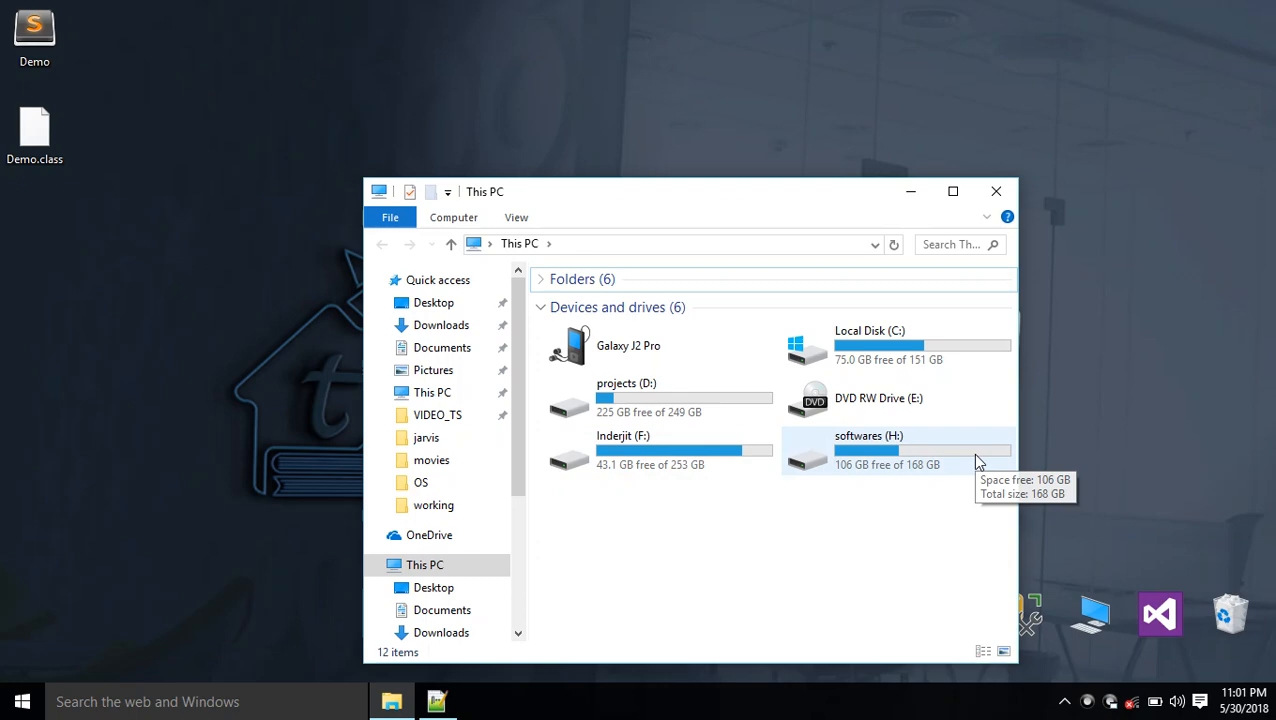
mouse_move(924, 180)
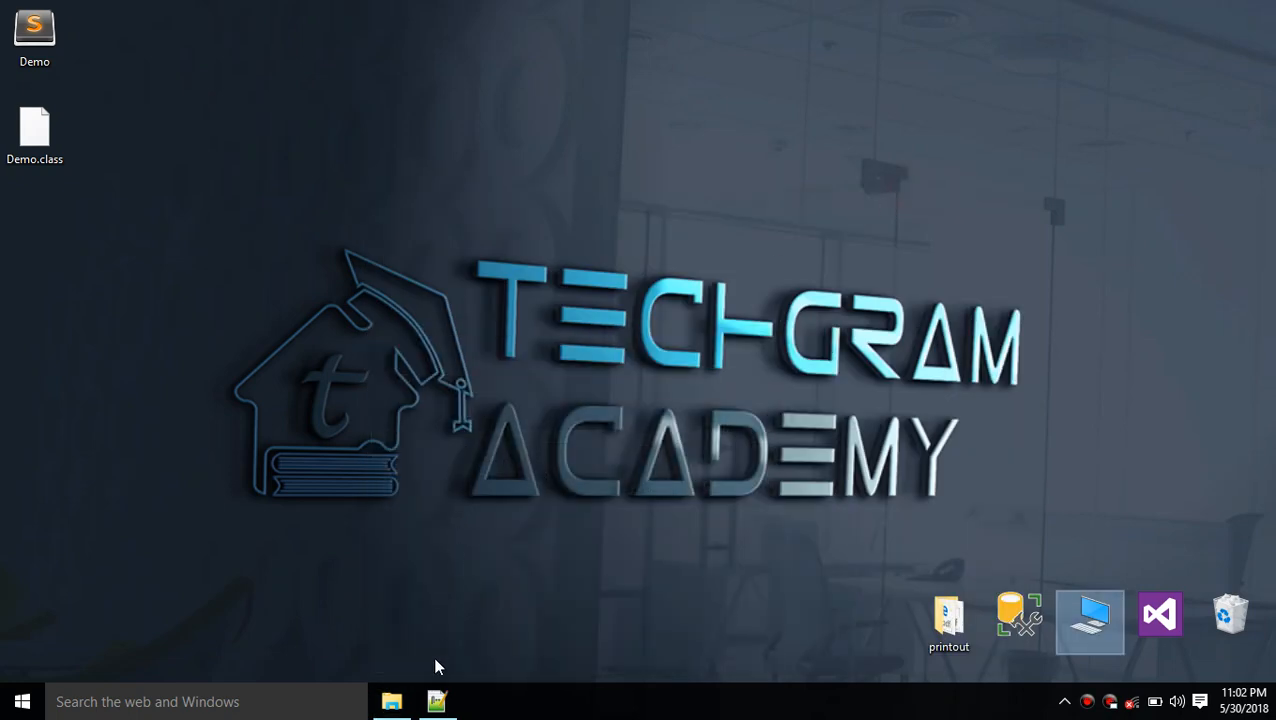
- Compile Demo.java with javac and run the Demo class from the Desktop folder
click(436, 700)
text(javac)
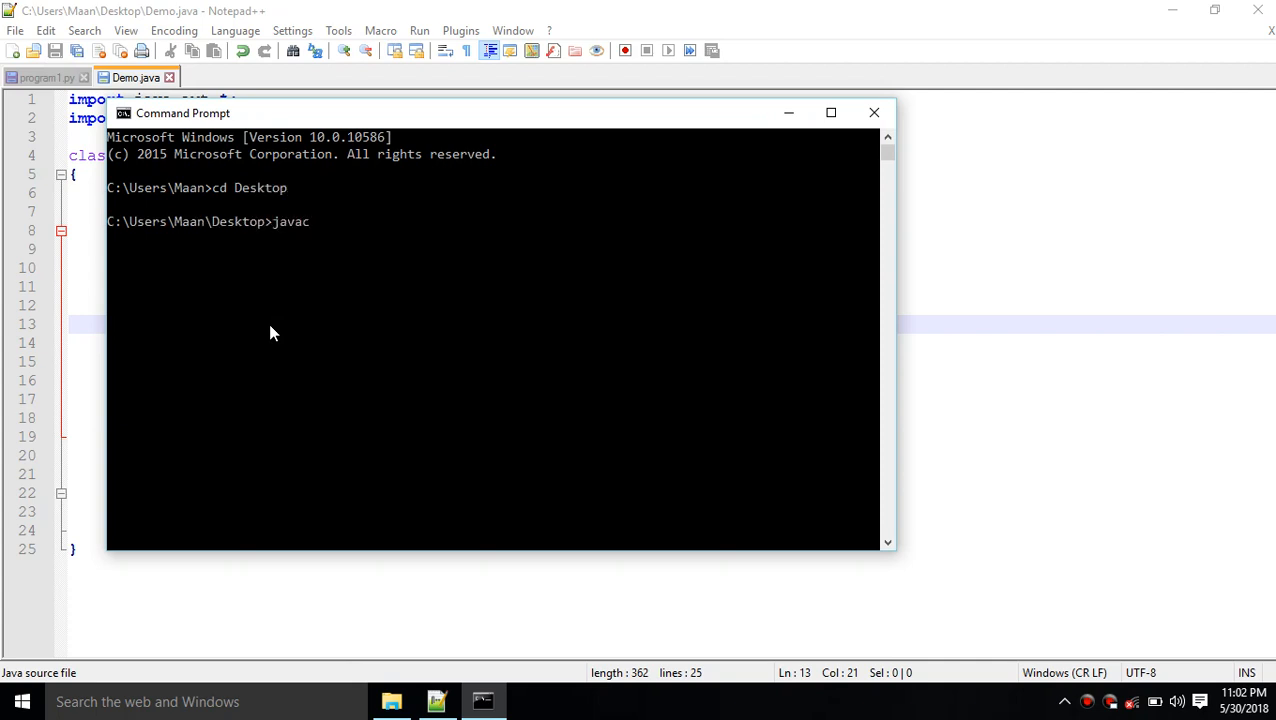
text(Demo.java)
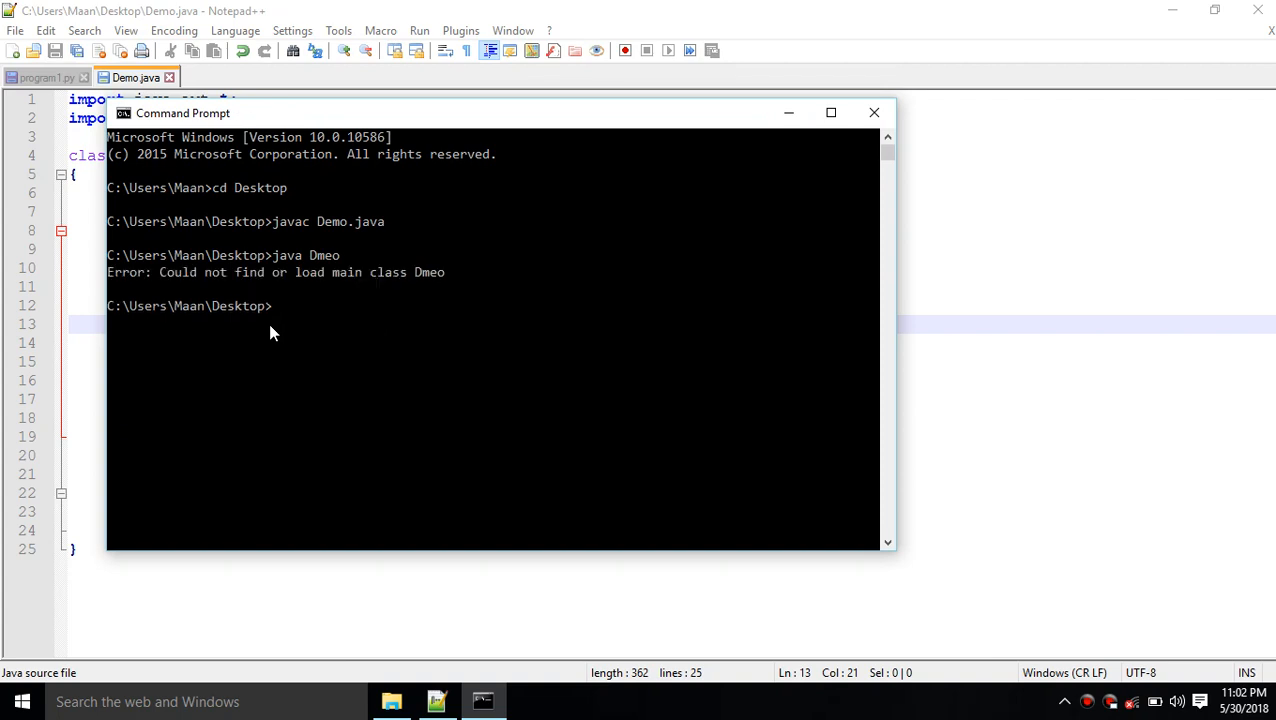
text(java Dem)
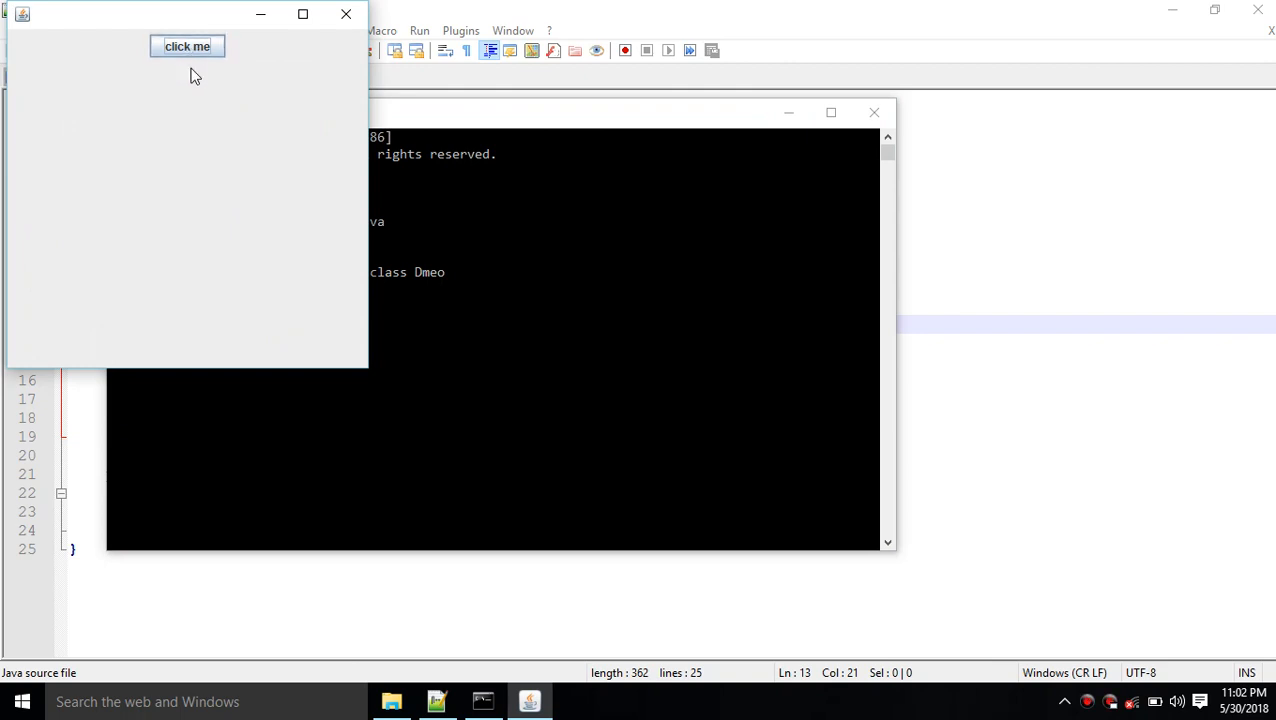
mouse_move(194, 68)
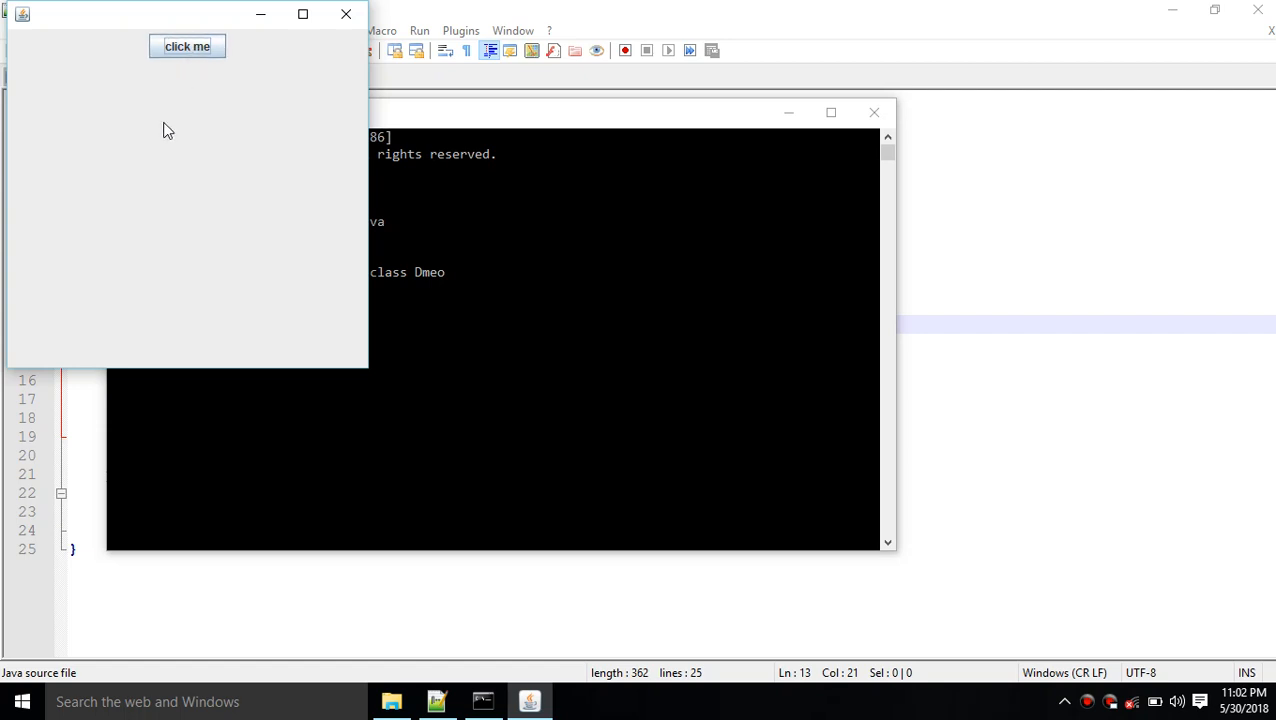
mouse_move(344, 14)
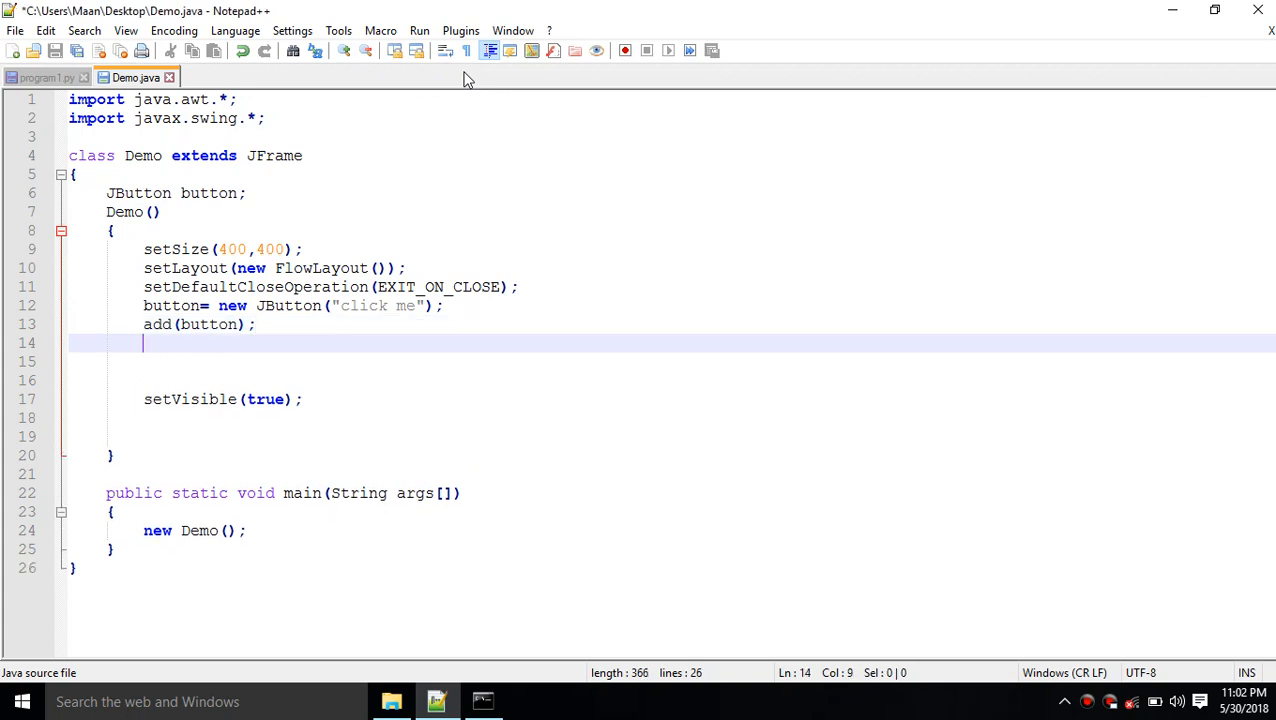
- Add button.setToolTipText("Don't click it"); after add(button) and save Demo.java
text(butto)
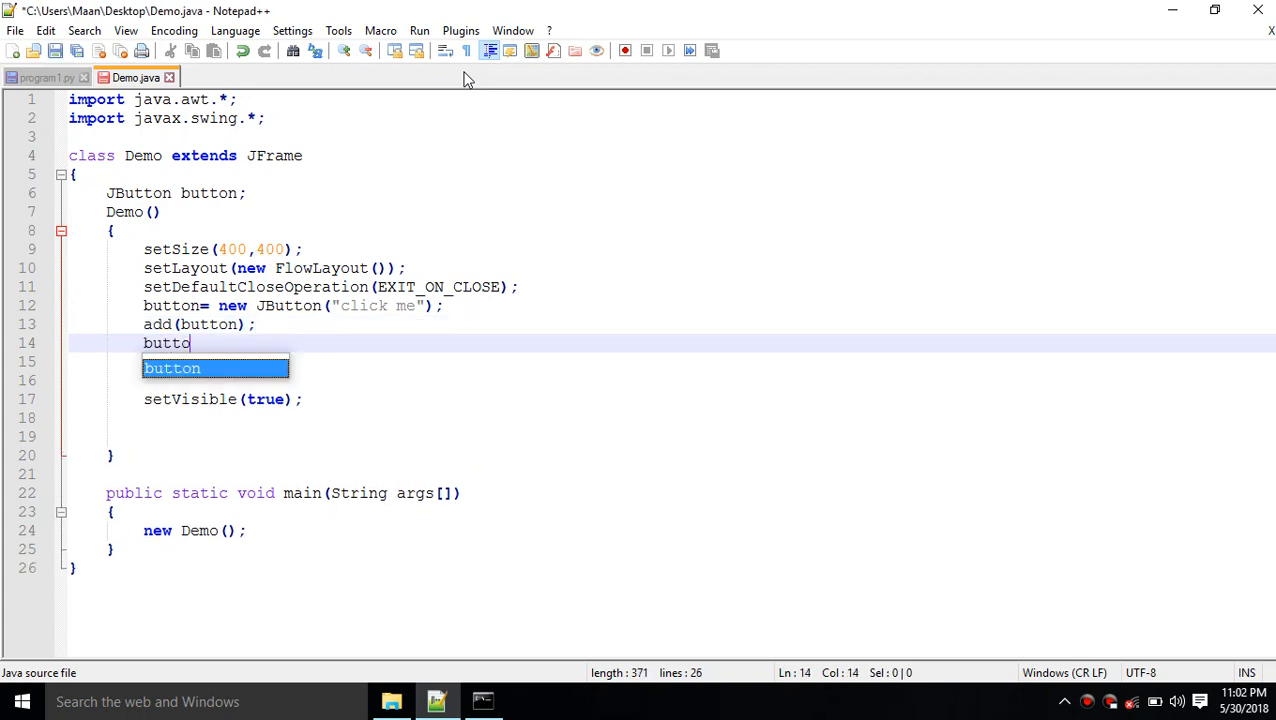
text(n.)
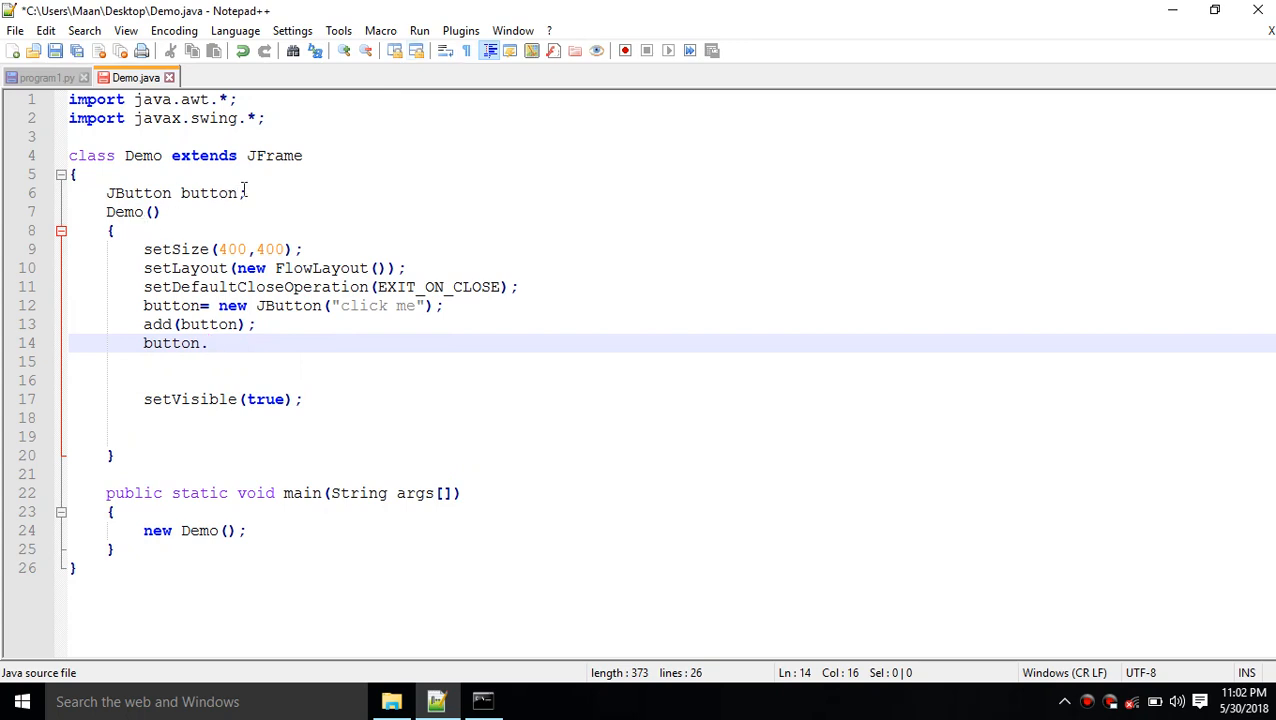
text(set)
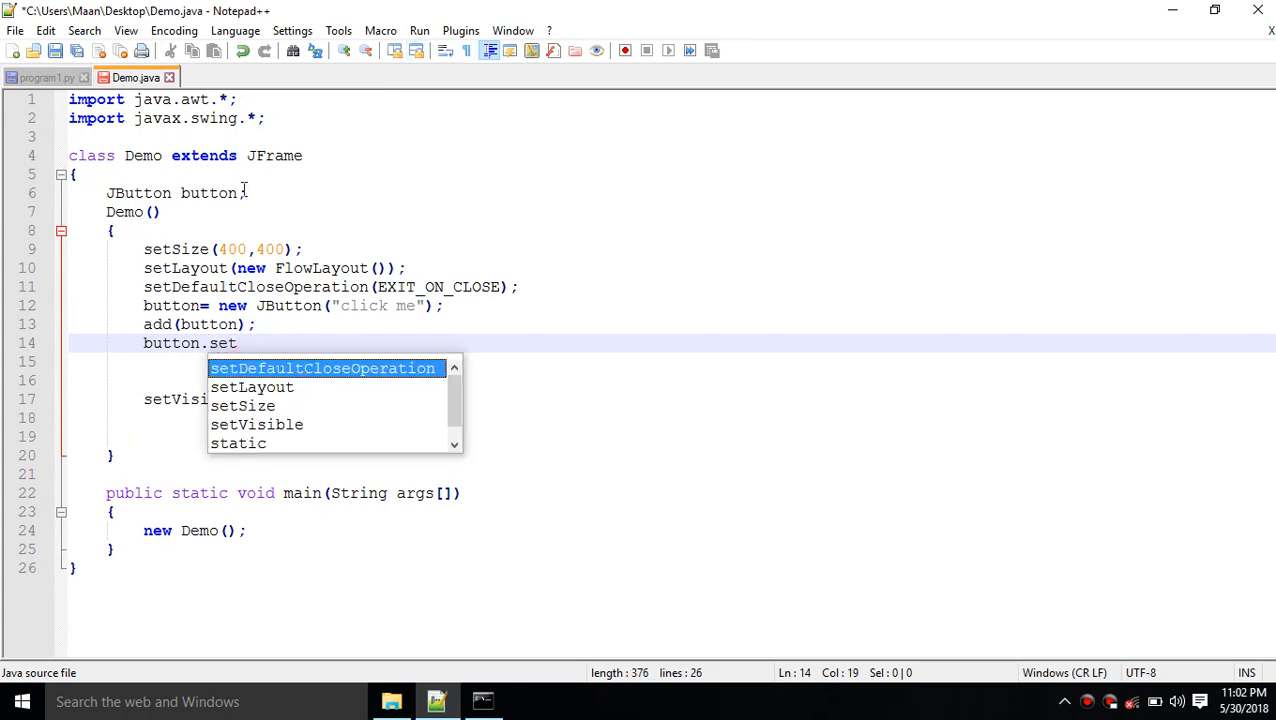
text(ToolTI)
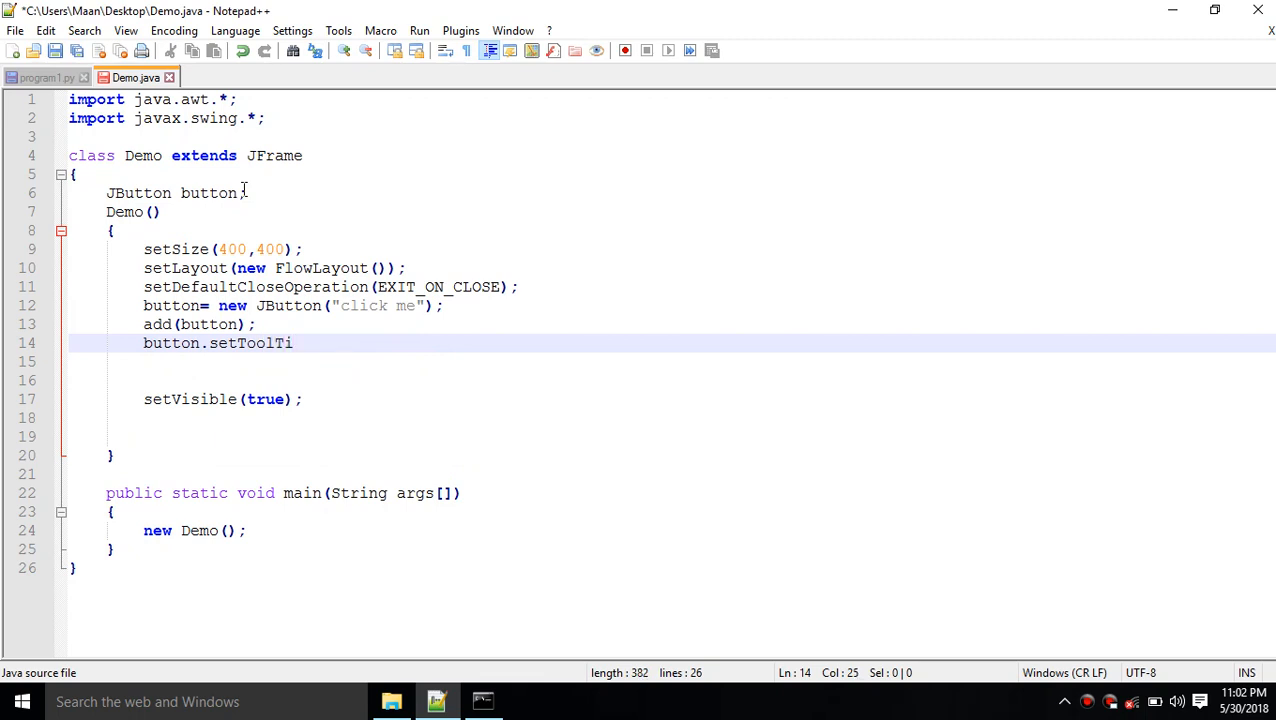
text(pText()
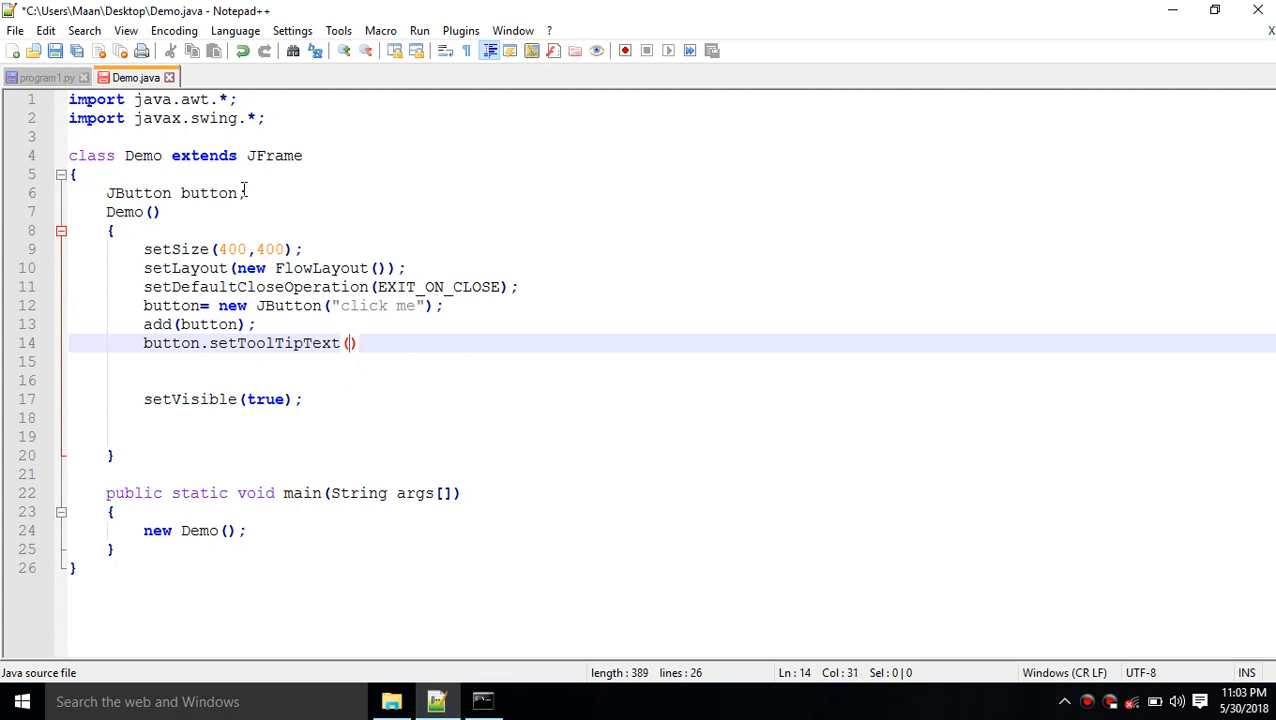
text("")
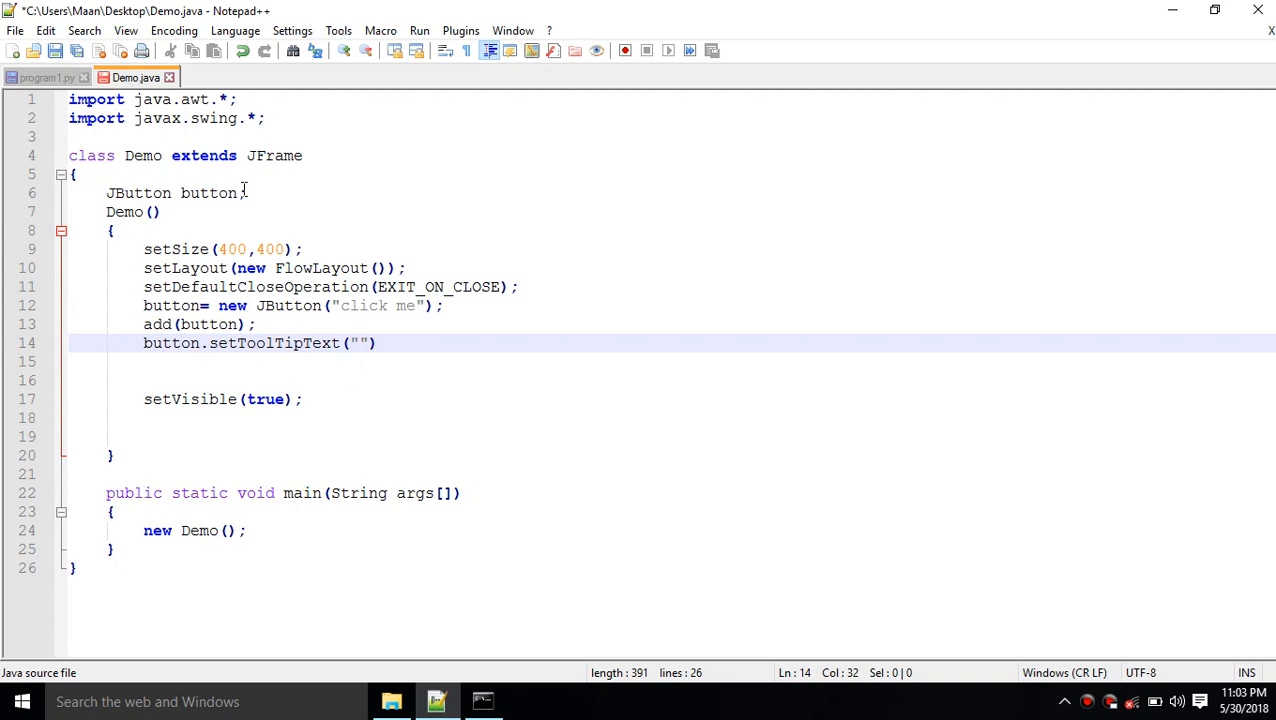
text(Don)
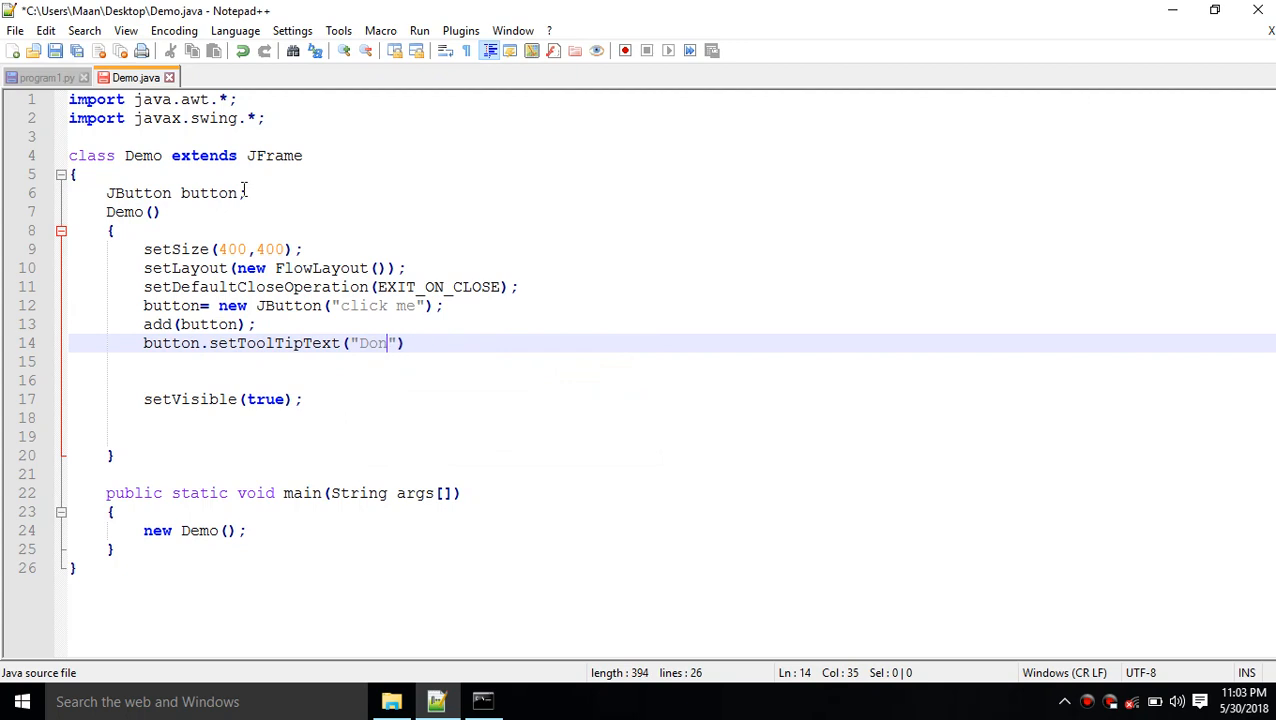
text('t cl)
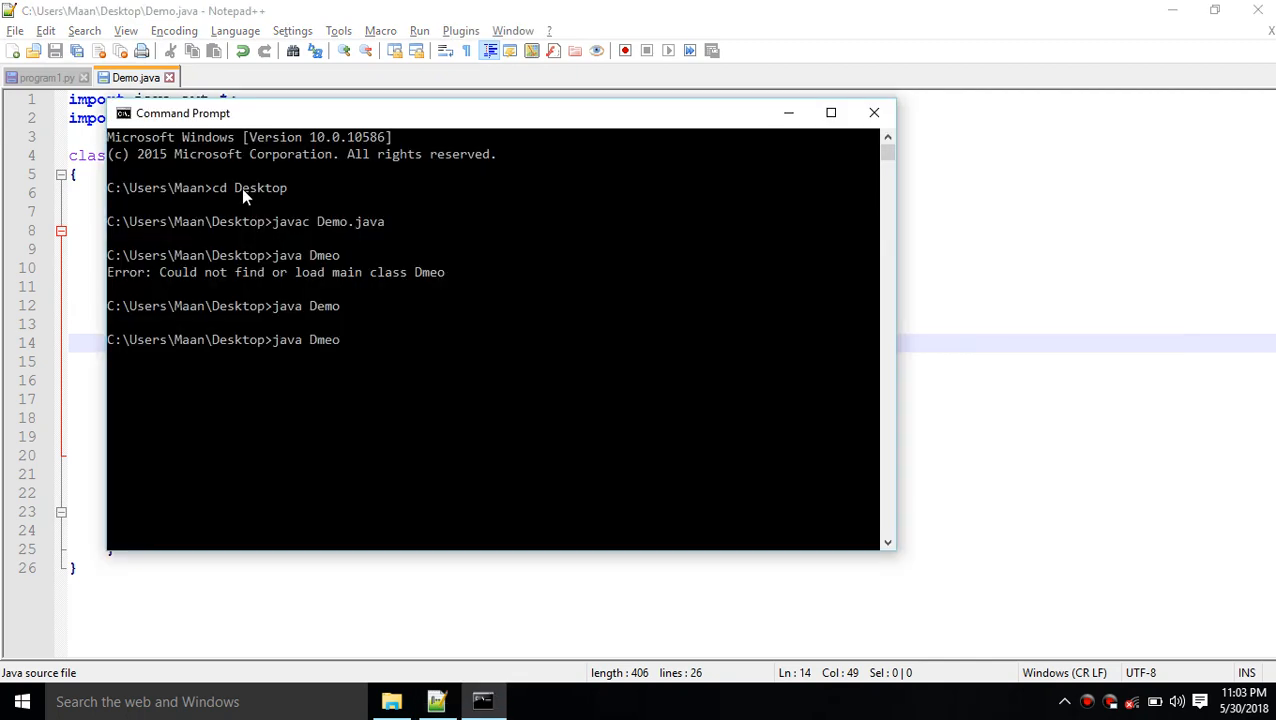
- Recompile with javac Demo.java and relaunch with java Demo
text(javac Demo.java)
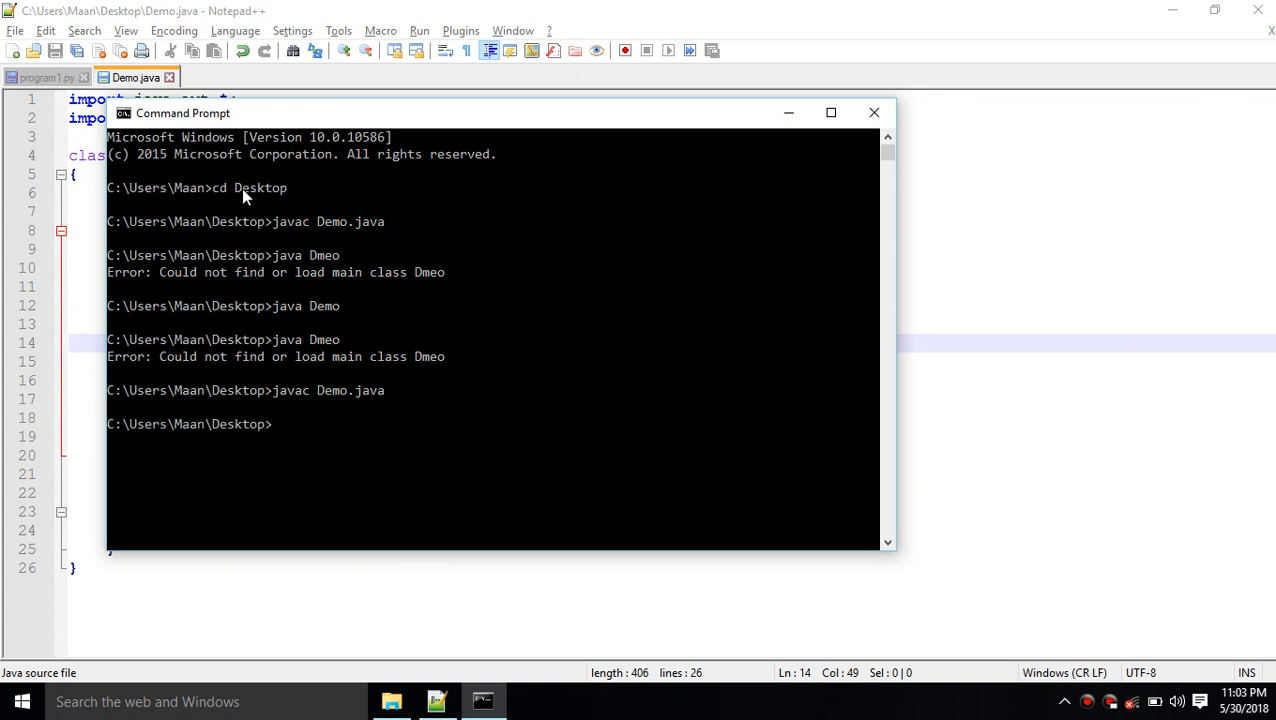
text(java Demo)
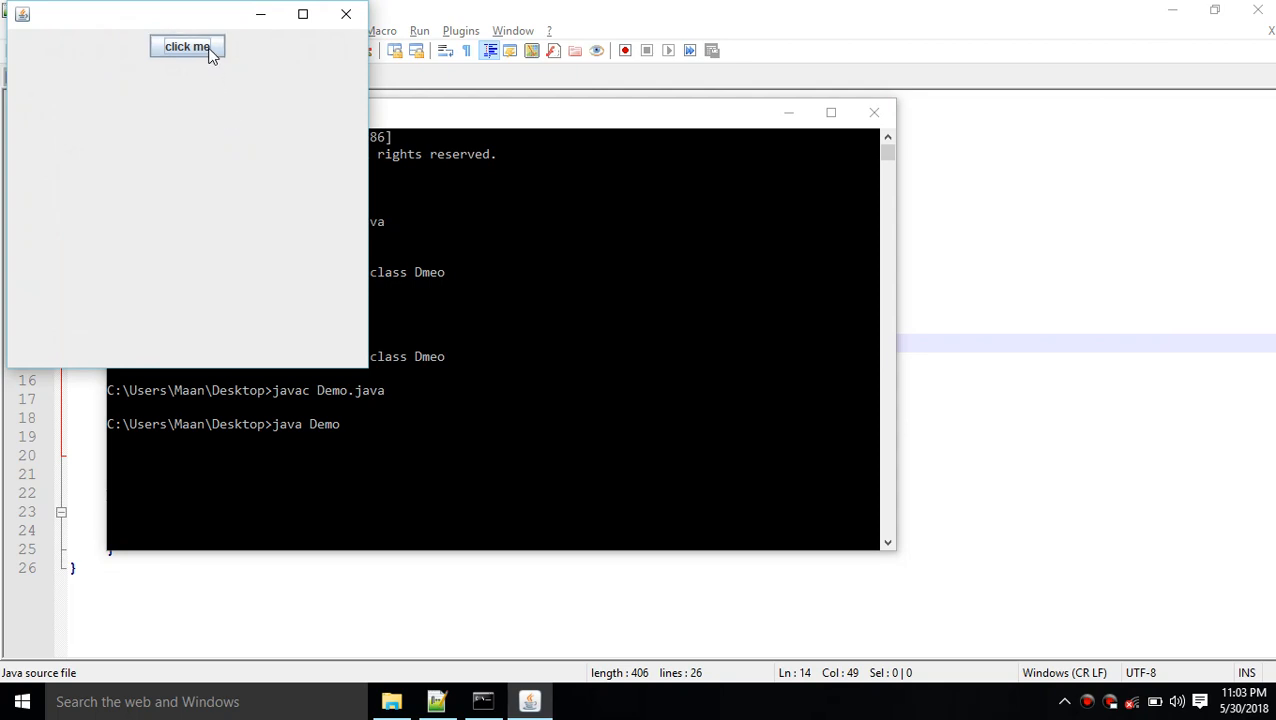
- Hover the click me button to see the tooltip, then highlight setToolTipText in Demo.java
click(192, 48)
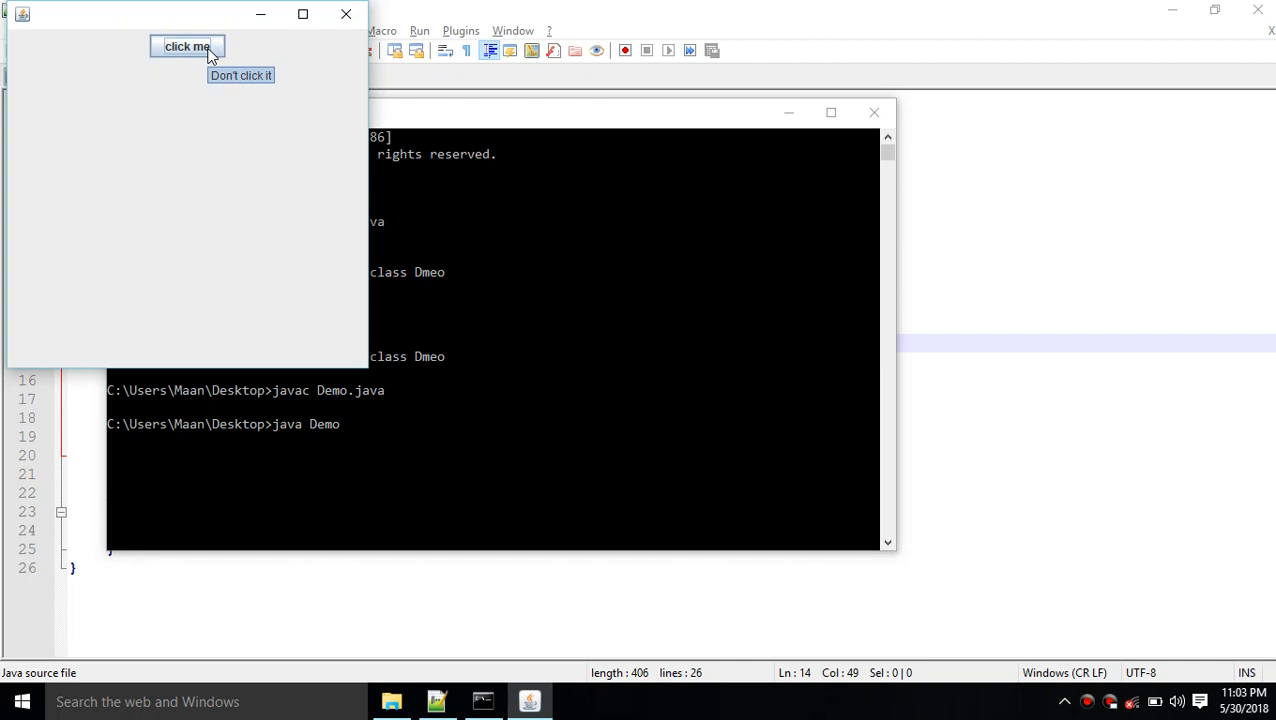
click(194, 48)
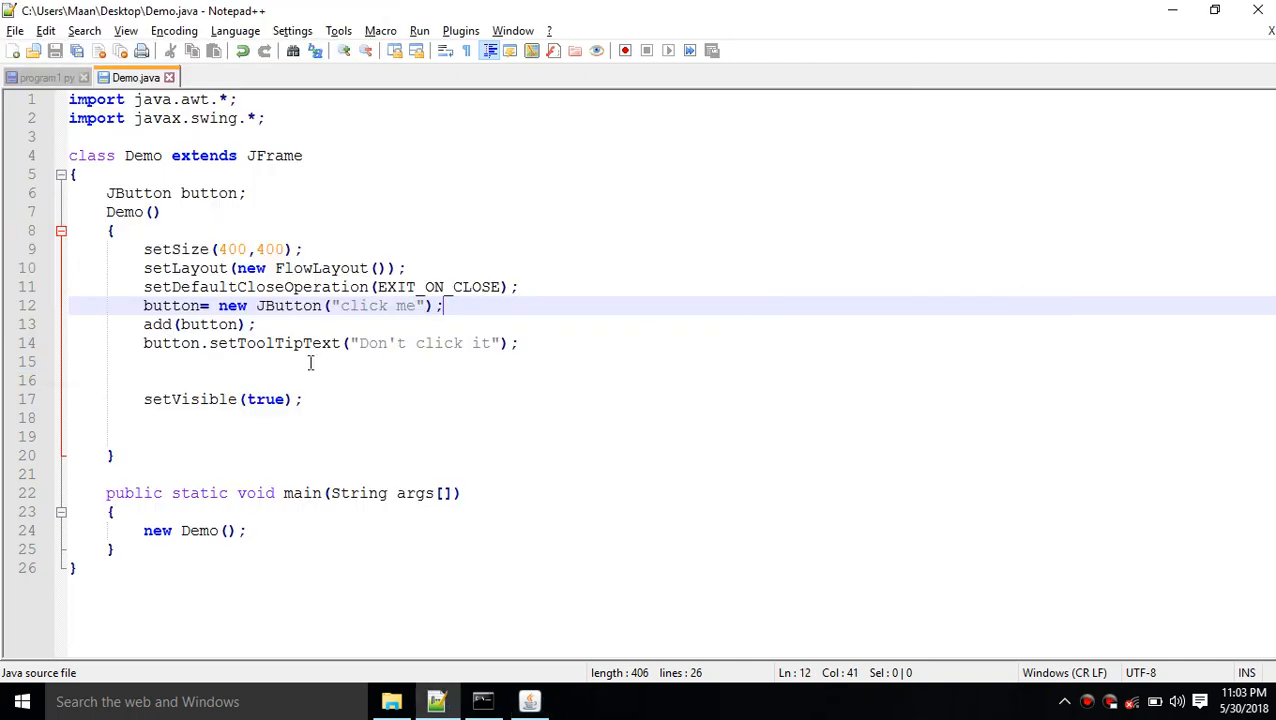
double_click(272, 344)
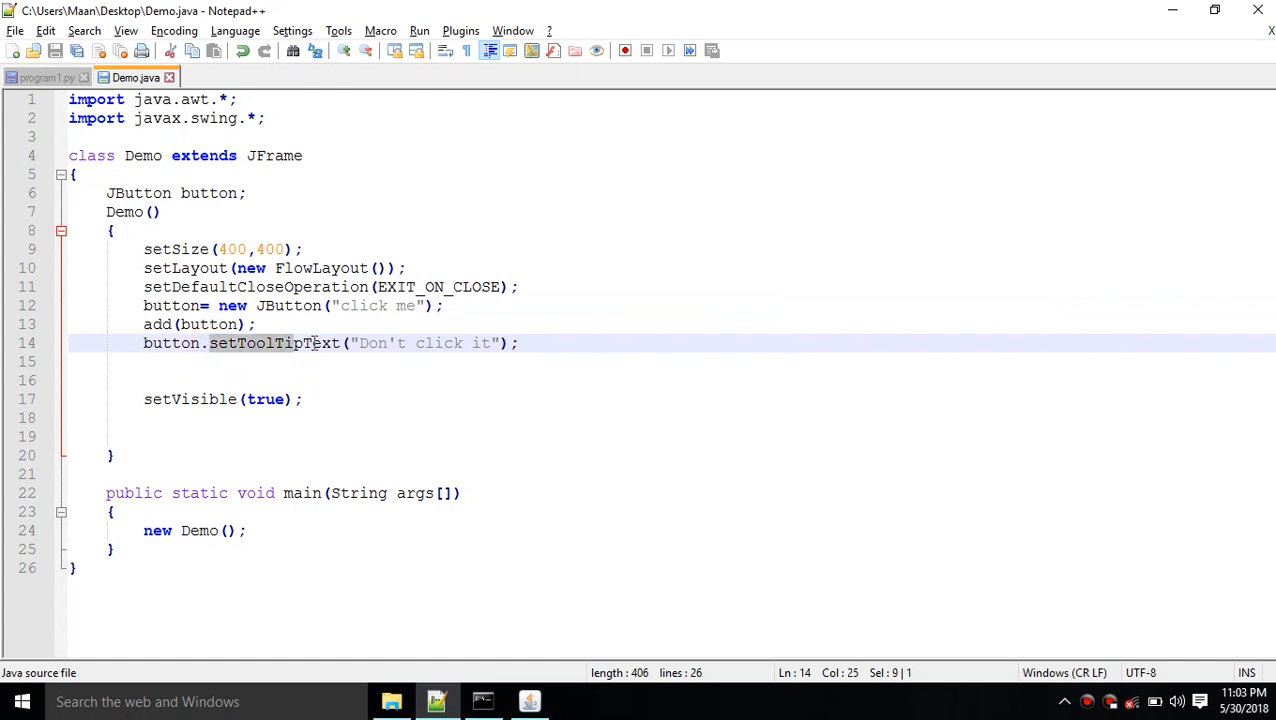
double_click(272, 344)
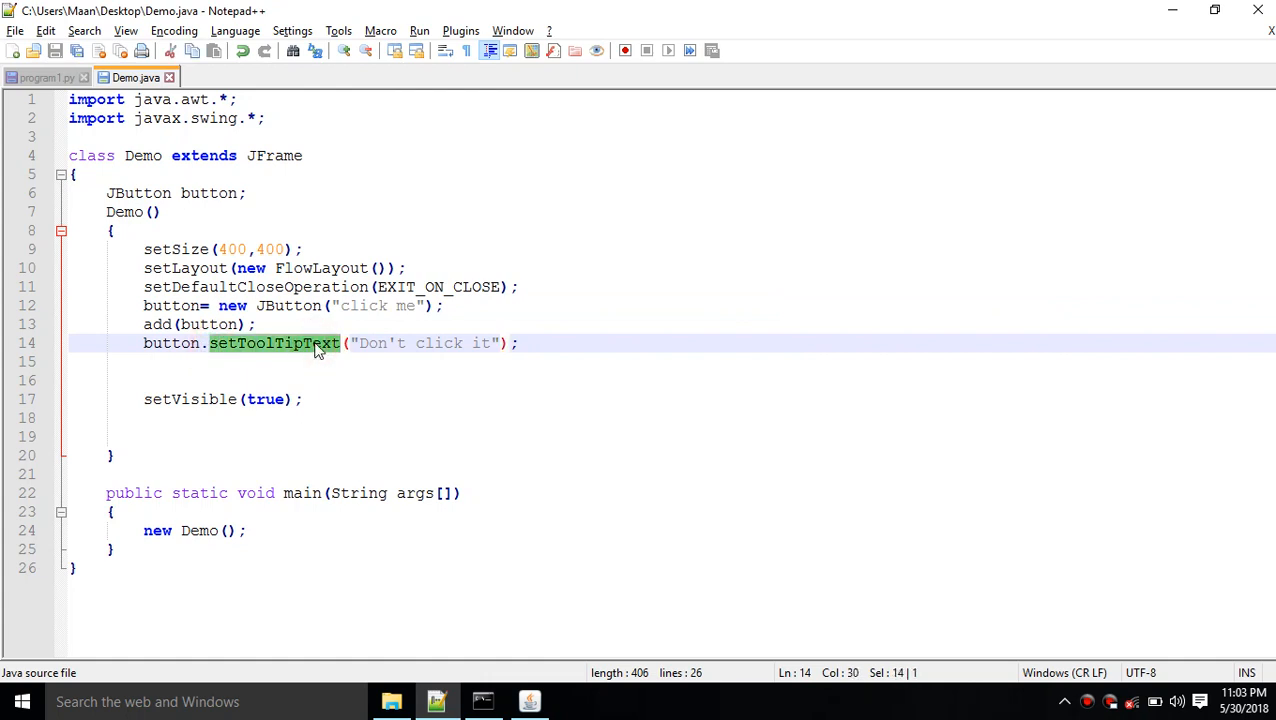